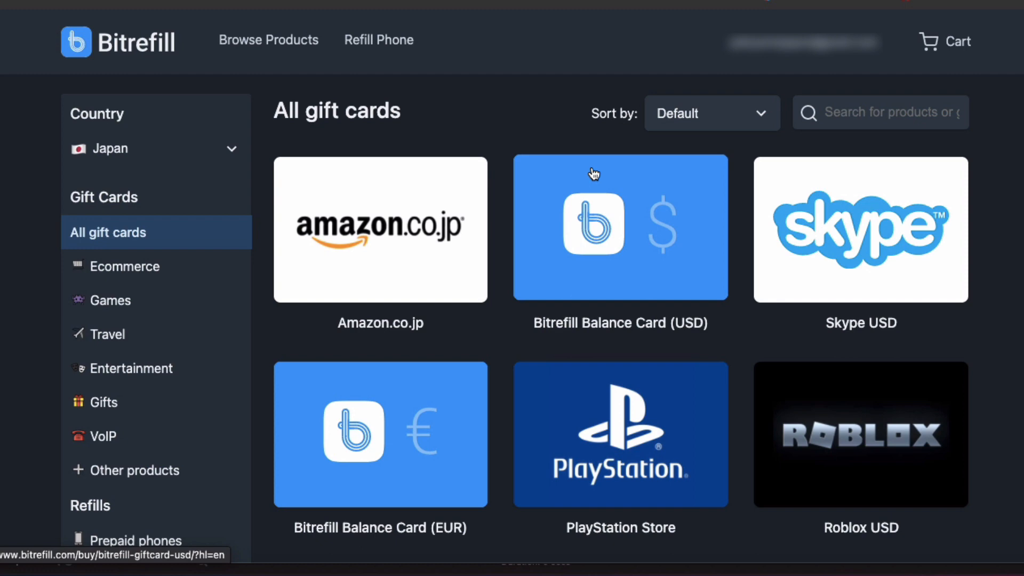
mouse_move(73, 39)
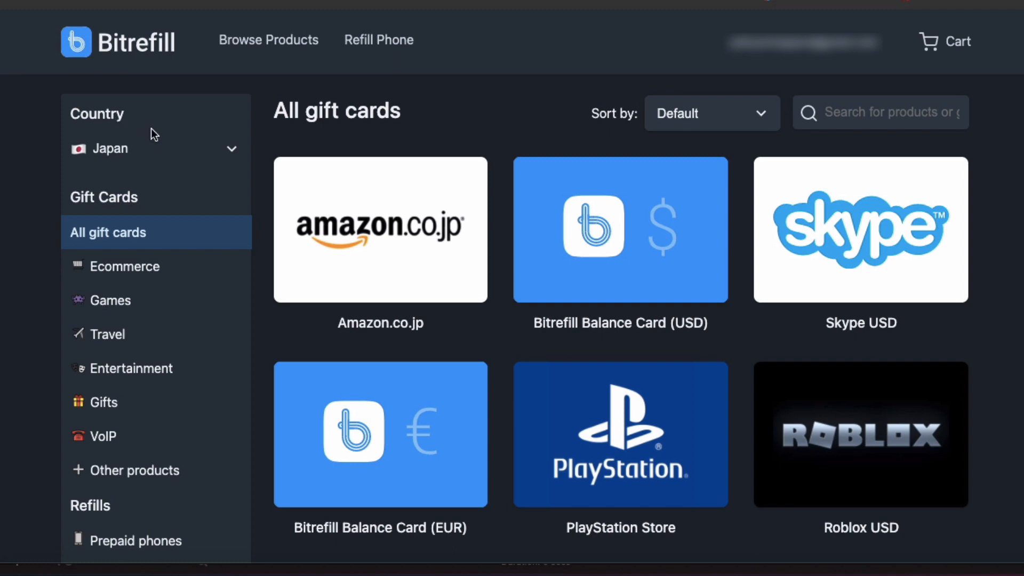
mouse_move(314, 81)
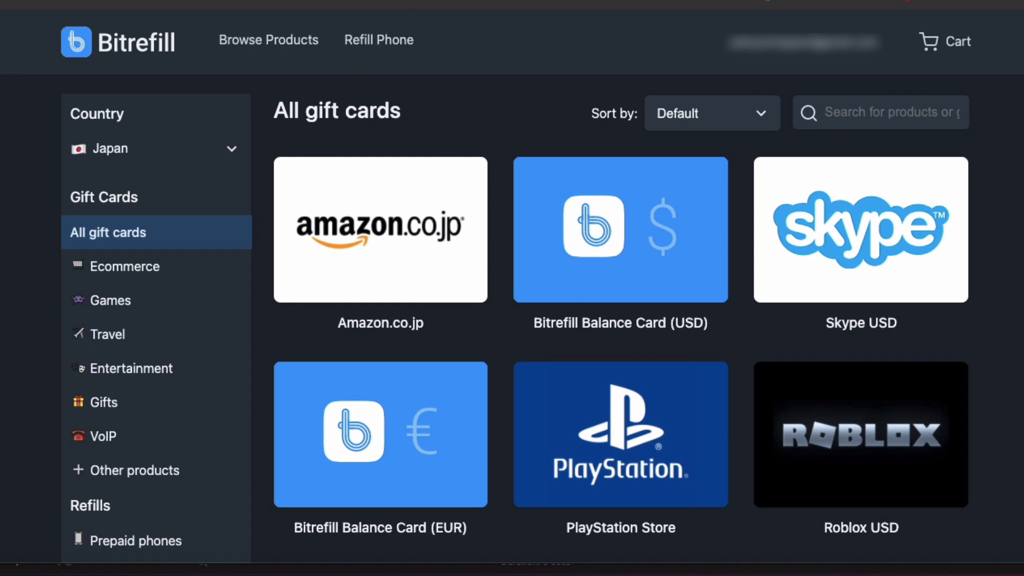
mouse_move(380, 218)
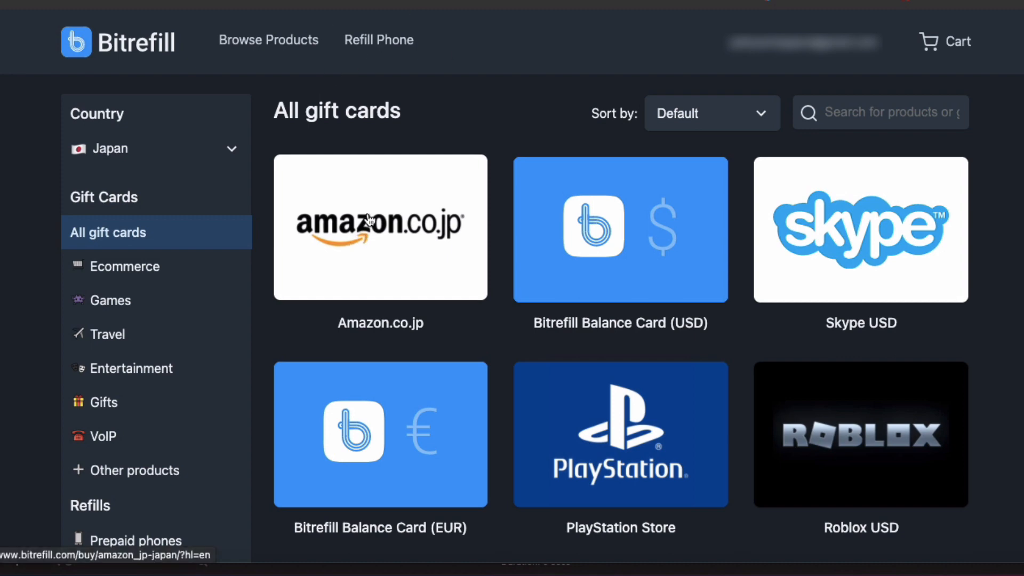
Step: Open the Amazon.co.jp gift card from the Japan gift card catalogue
click(380, 227)
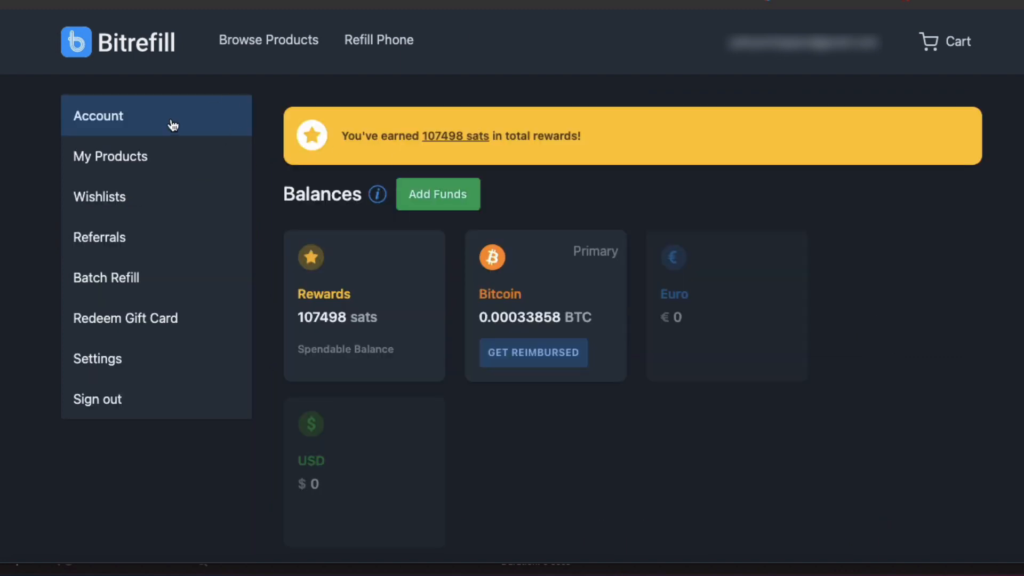
mouse_move(200, 156)
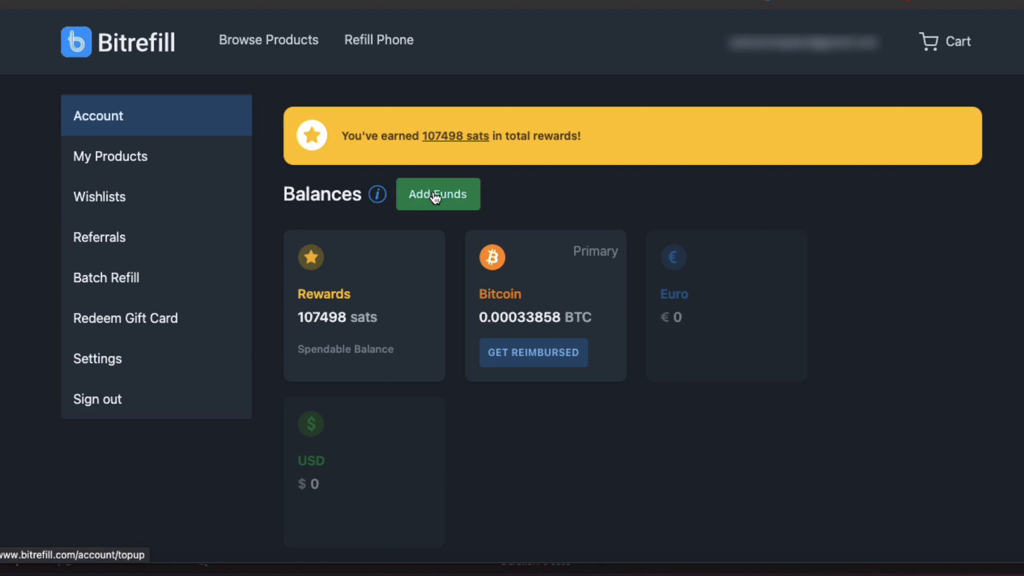
Step: Add funds via Bitcoin (onchain) to Bitcoin Balance and copy the deposit address
click(437, 194)
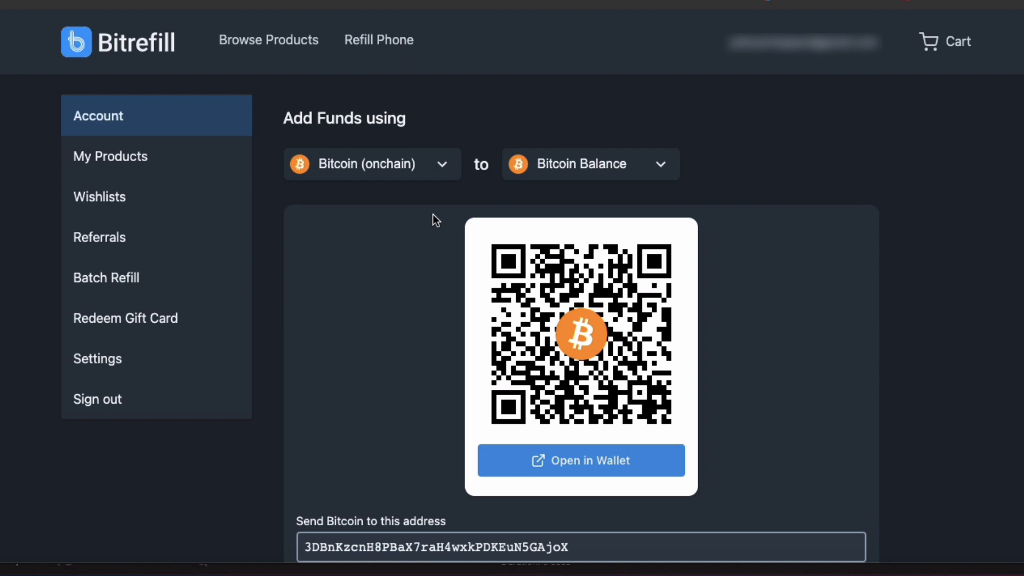
scroll(down, 3)
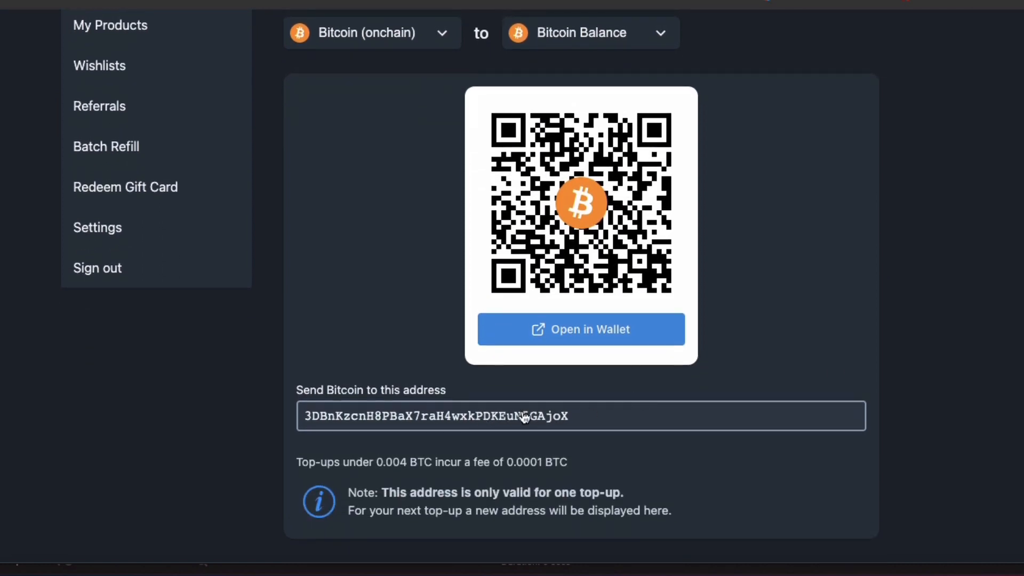
click(581, 415)
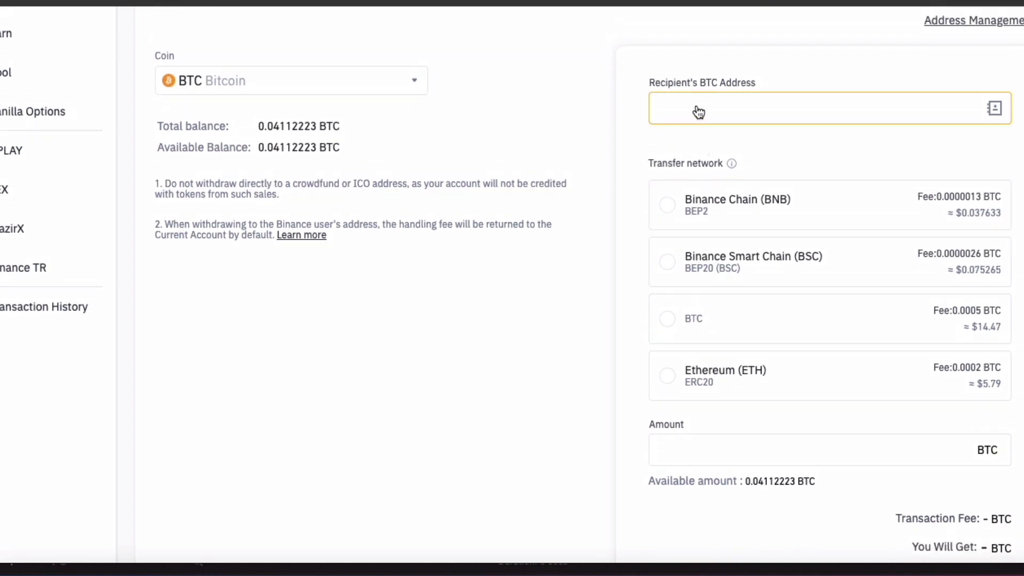
Step: Paste the Bitrefill deposit address as the BTC recipient and select the BTC network
right_click(698, 108)
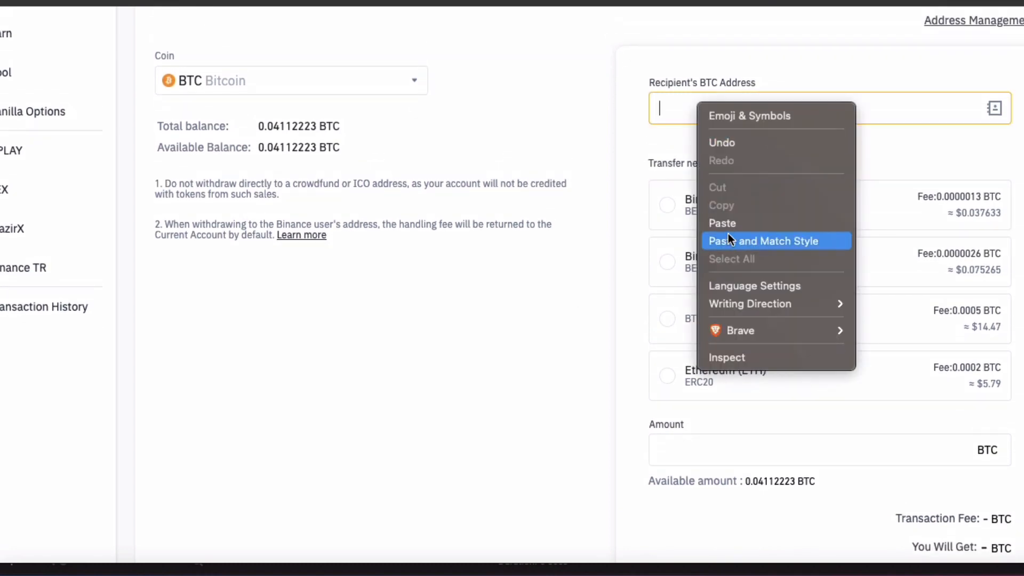
click(763, 241)
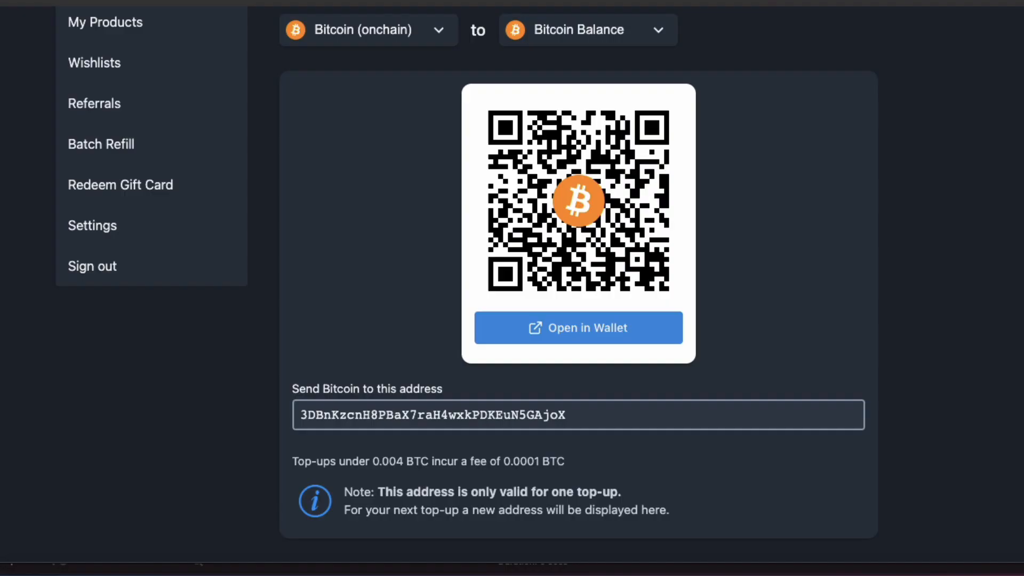
mouse_move(563, 419)
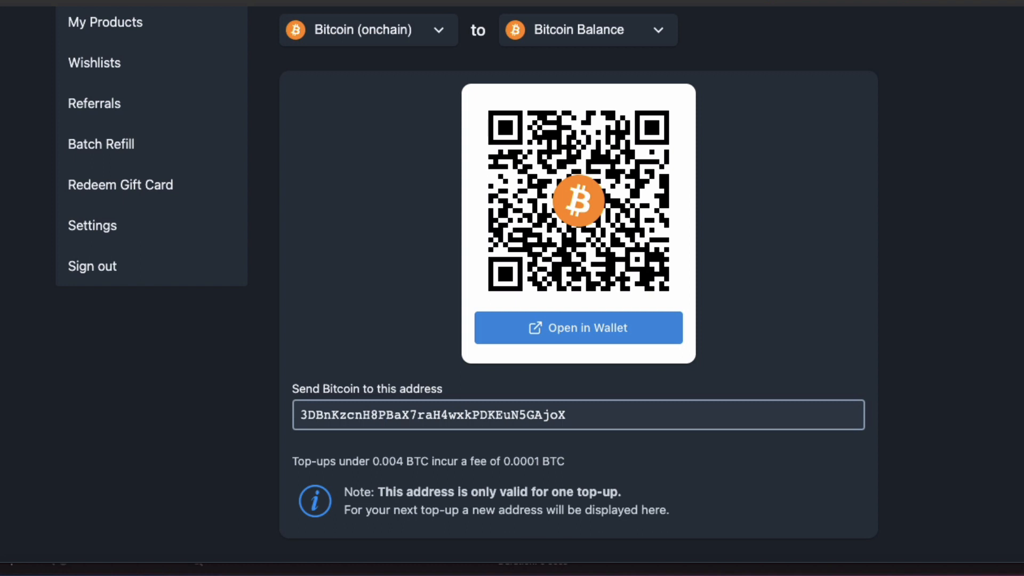
mouse_move(614, 96)
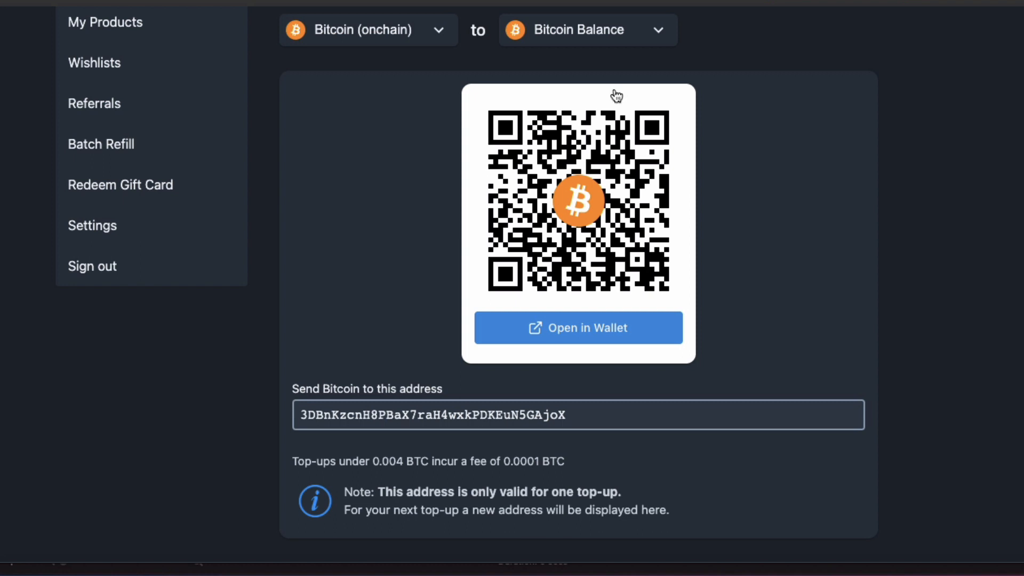
mouse_move(318, 423)
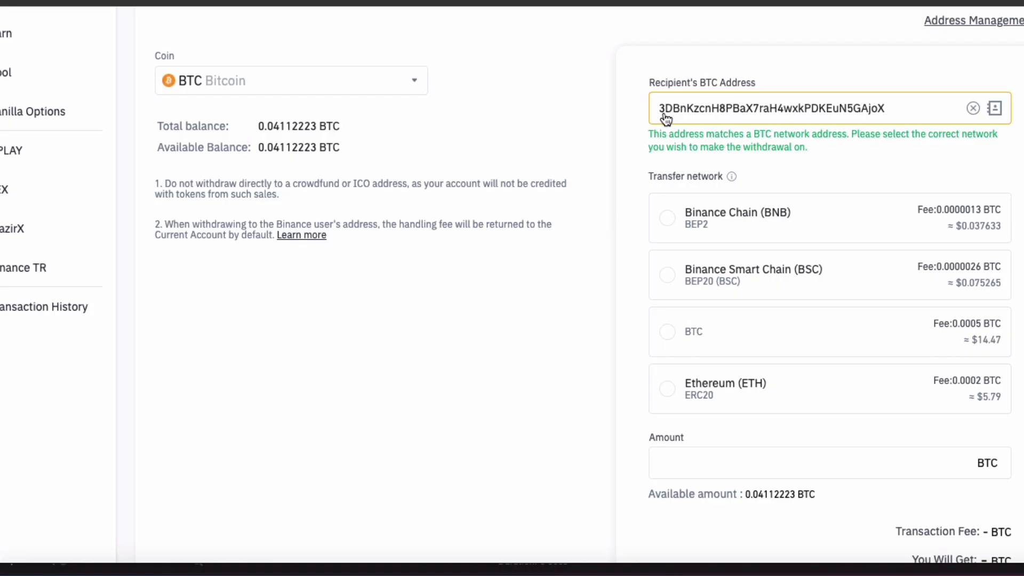
scroll(down, 3)
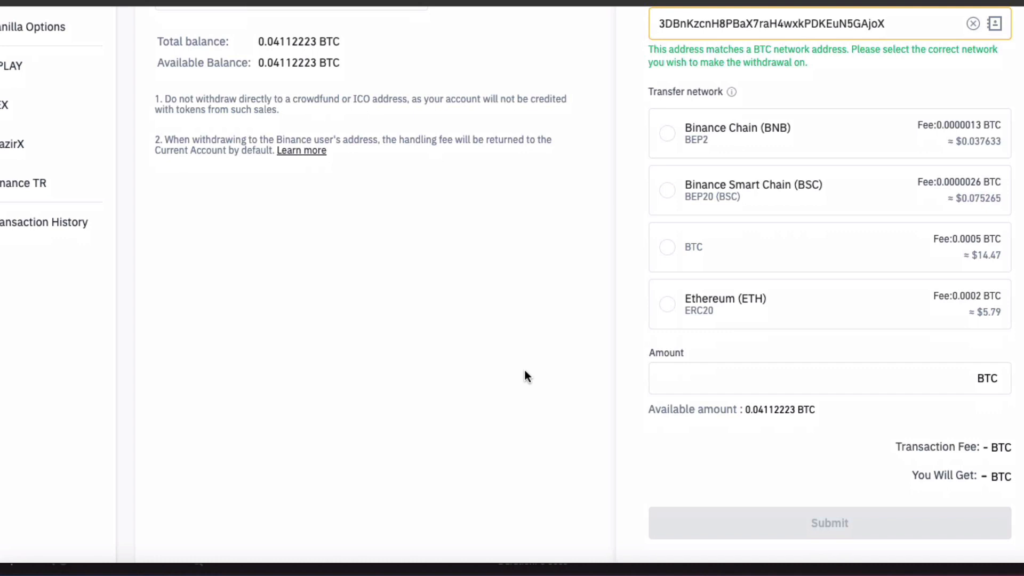
click(667, 247)
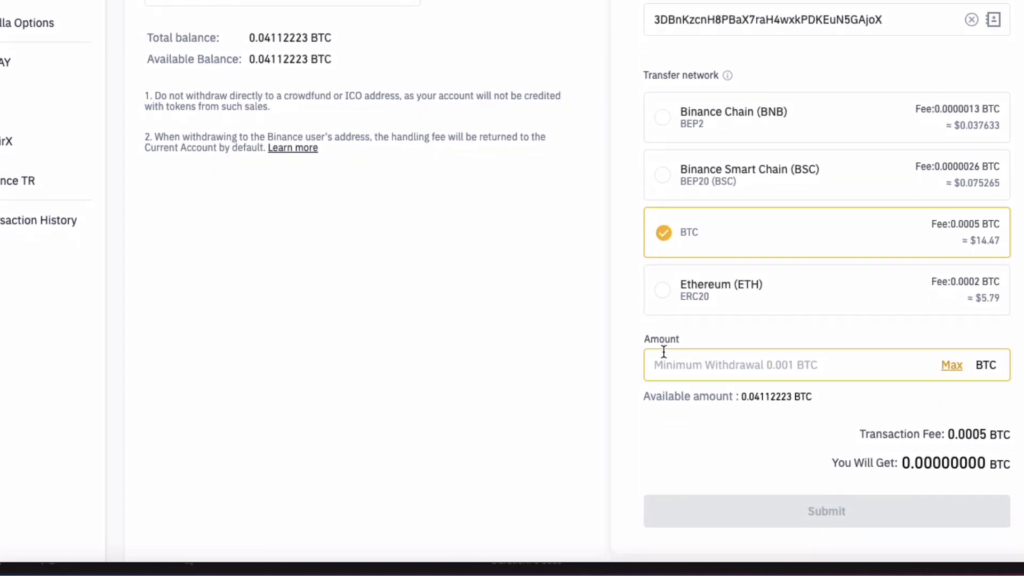
Step: Enter a 0.041 BTC withdrawal amount and submit the withdrawal
scroll(down, 3)
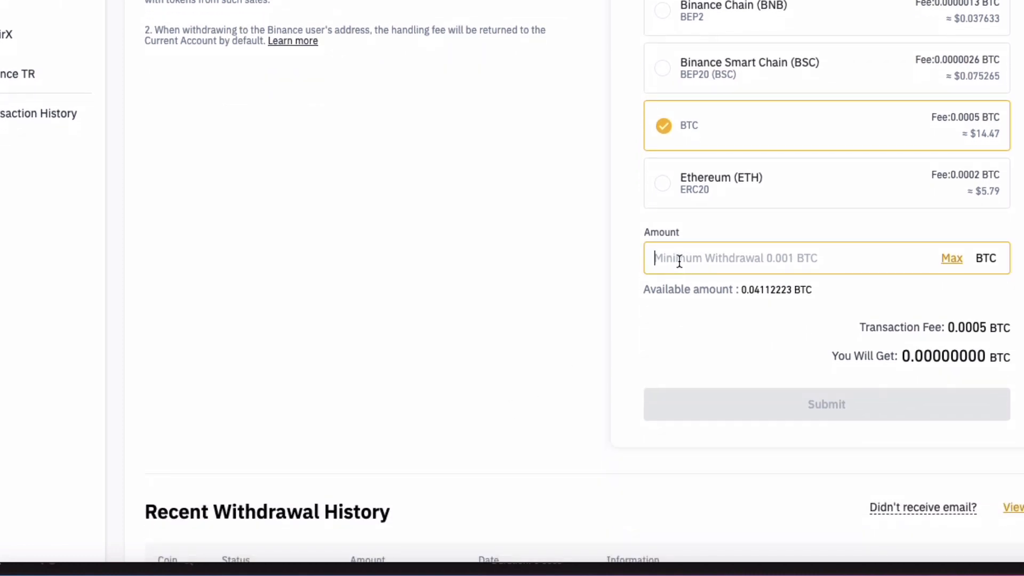
text(0.04)
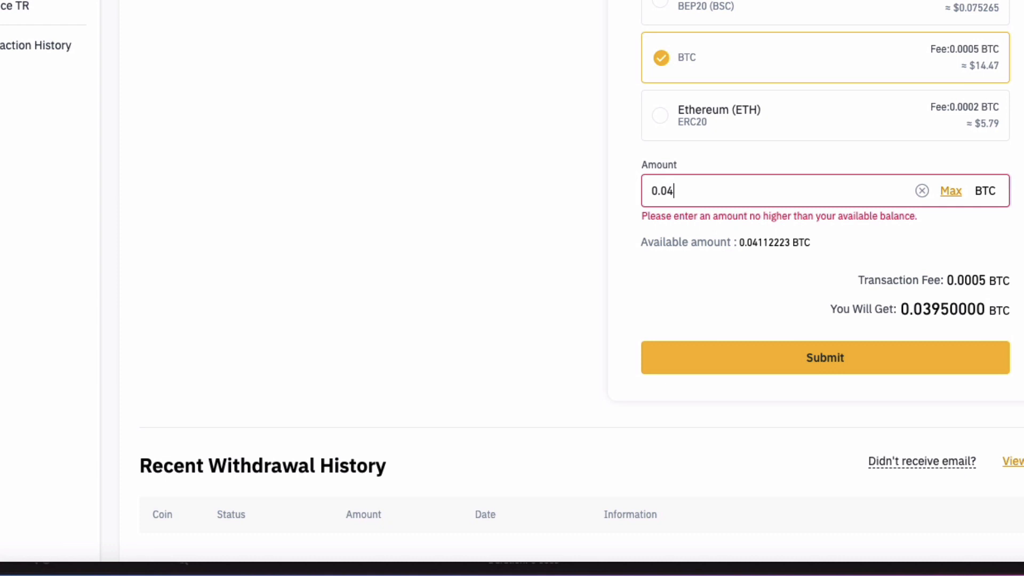
text(1)
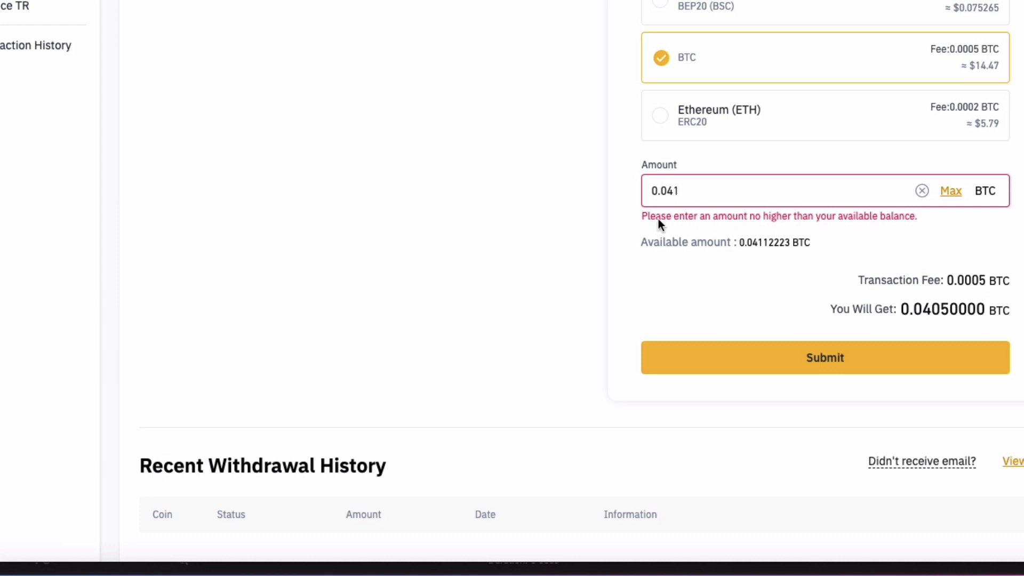
click(824, 357)
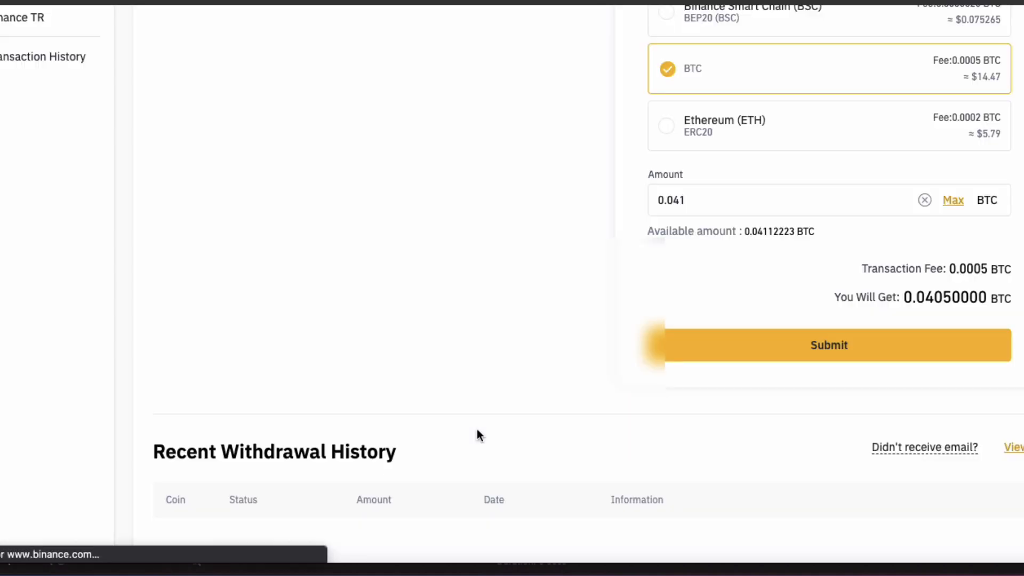
click(828, 345)
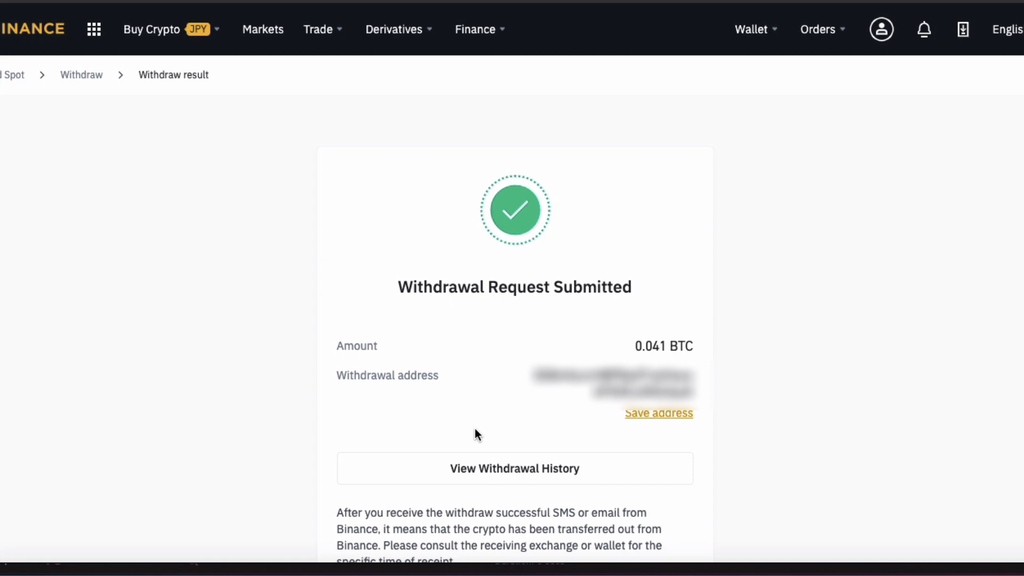
mouse_move(741, 261)
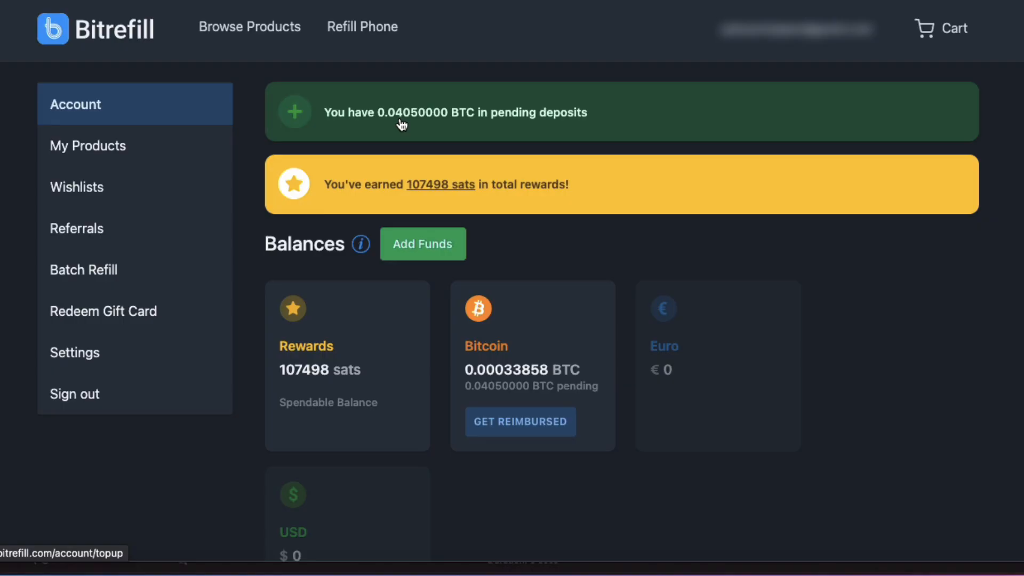
mouse_move(750, 255)
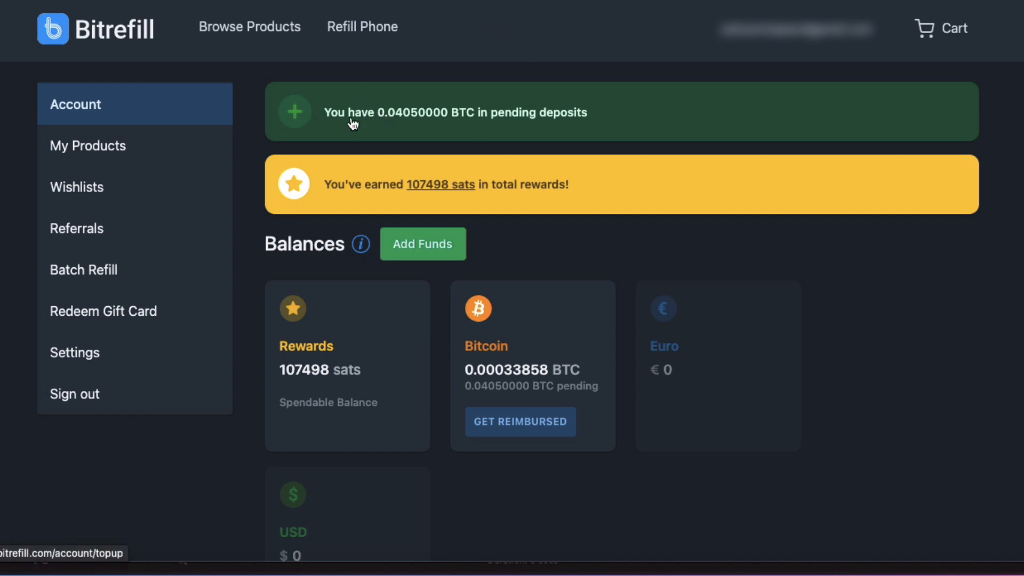
mouse_move(394, 123)
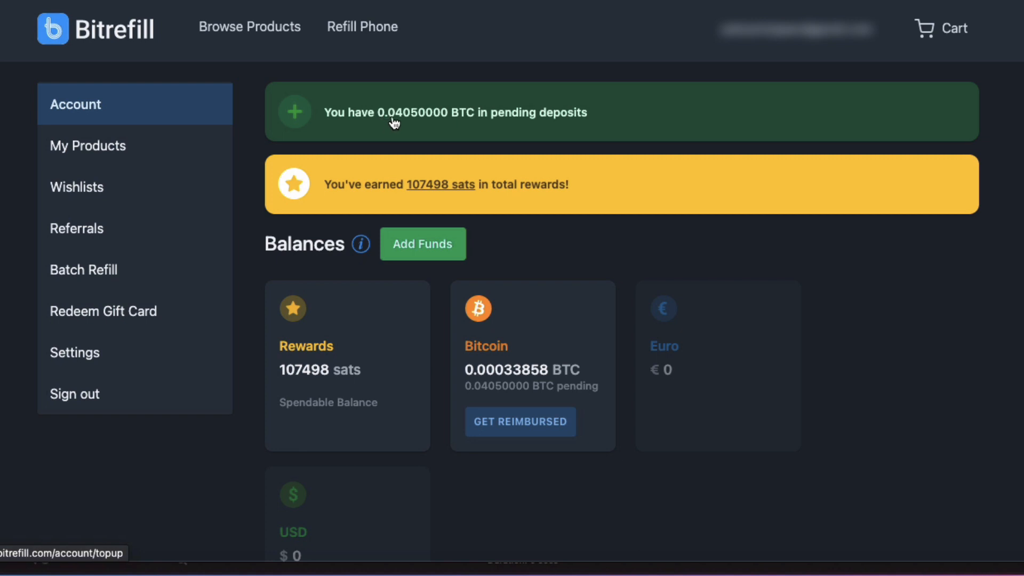
mouse_move(491, 122)
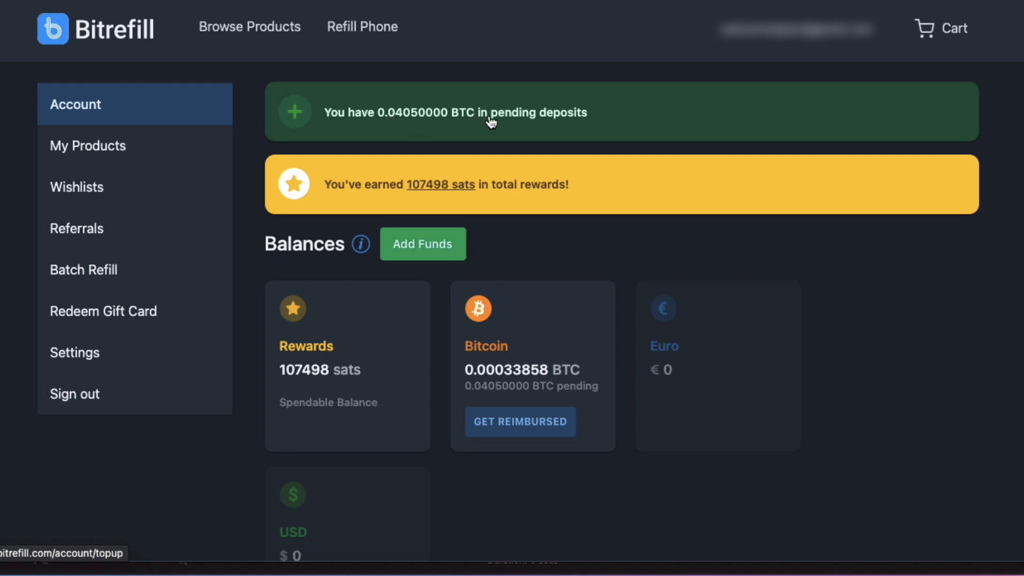
mouse_move(698, 244)
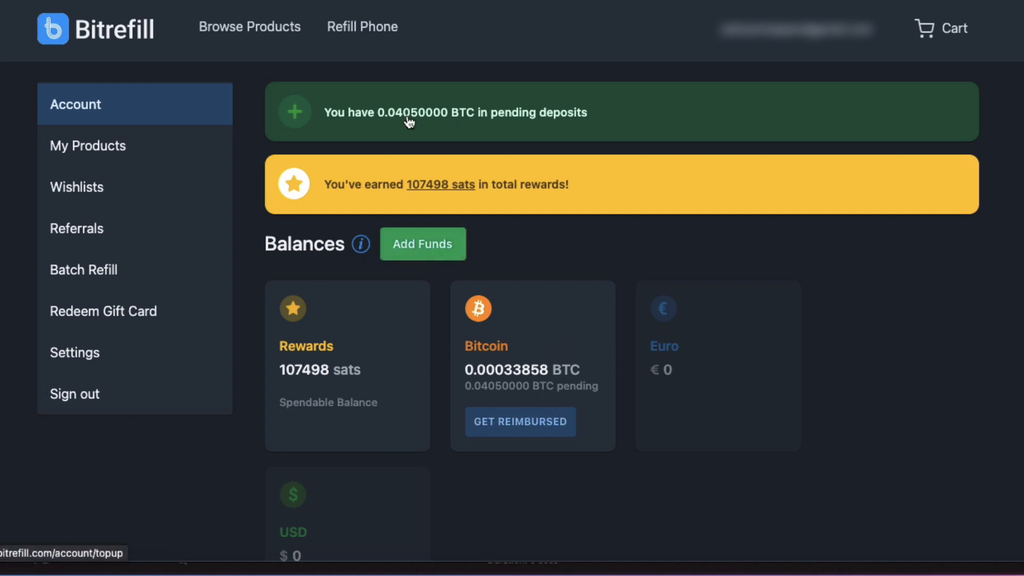
mouse_move(730, 394)
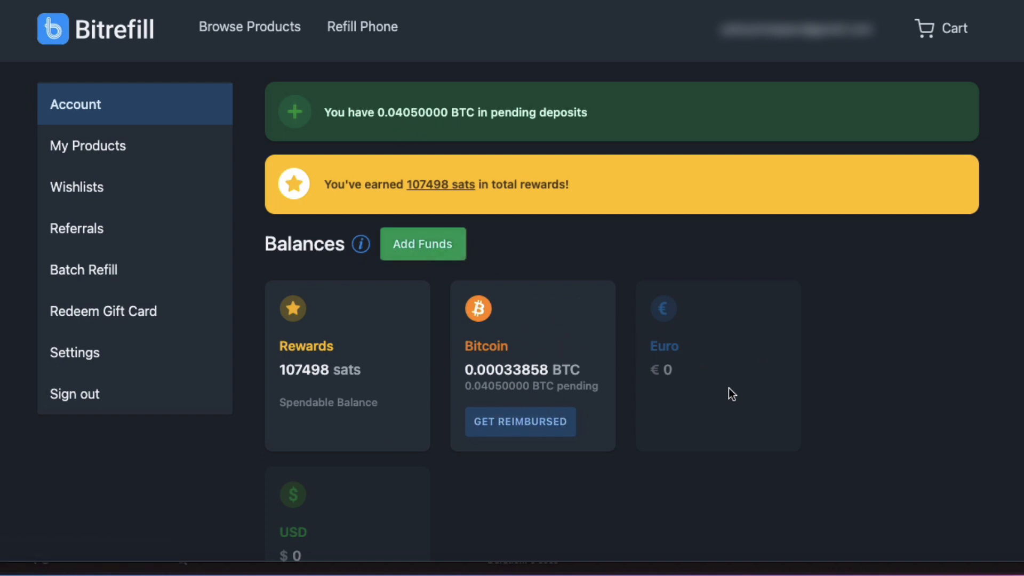
mouse_move(193, 302)
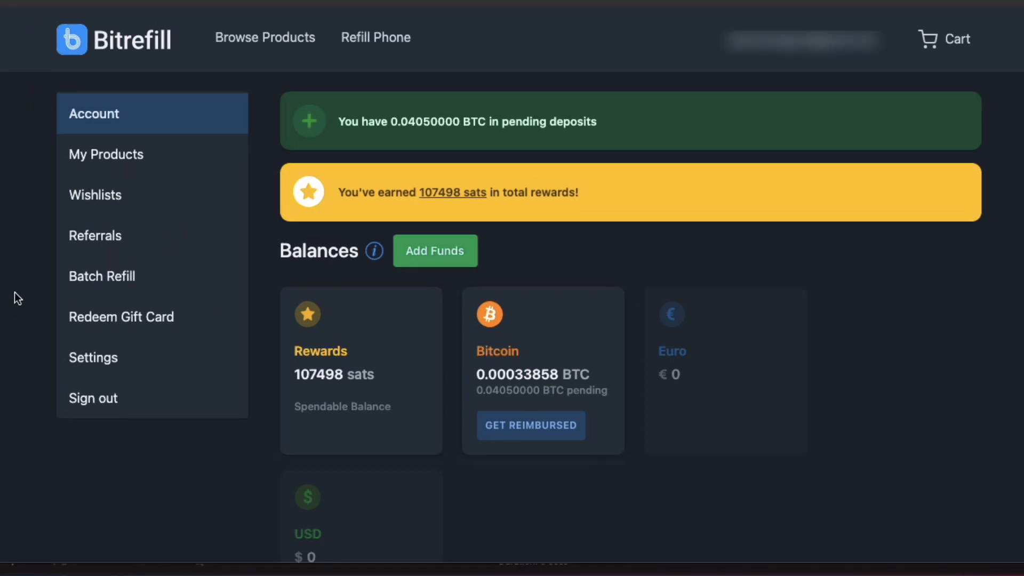
mouse_move(815, 279)
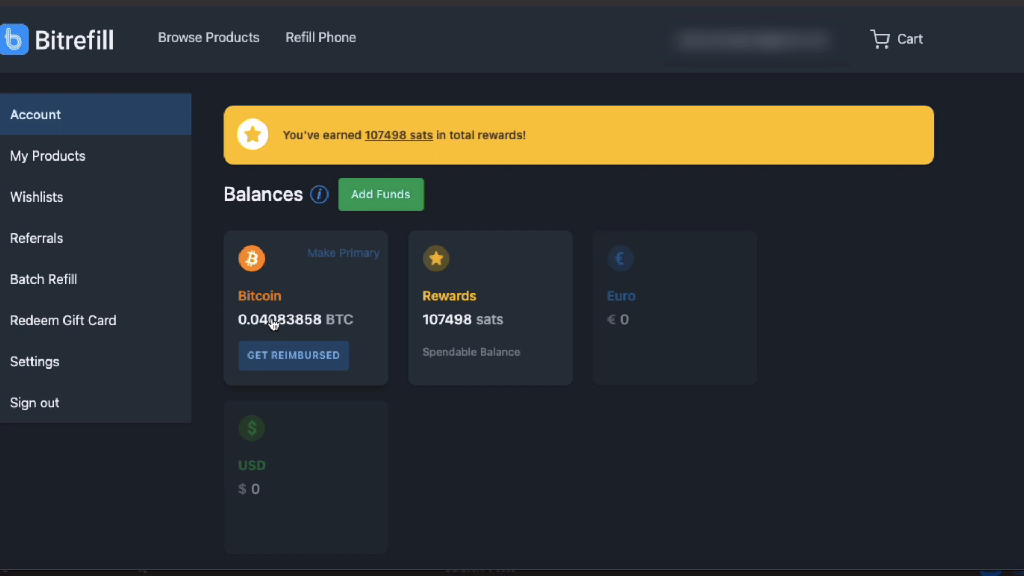
mouse_move(276, 329)
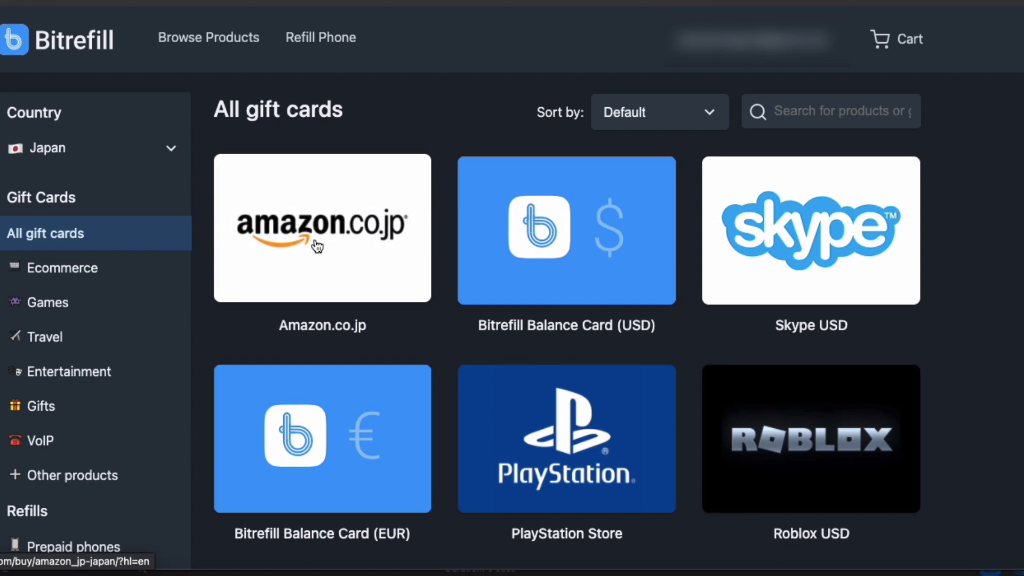
Step: Open the Amazon.co.jp card from Japan's gift card catalogue
click(321, 227)
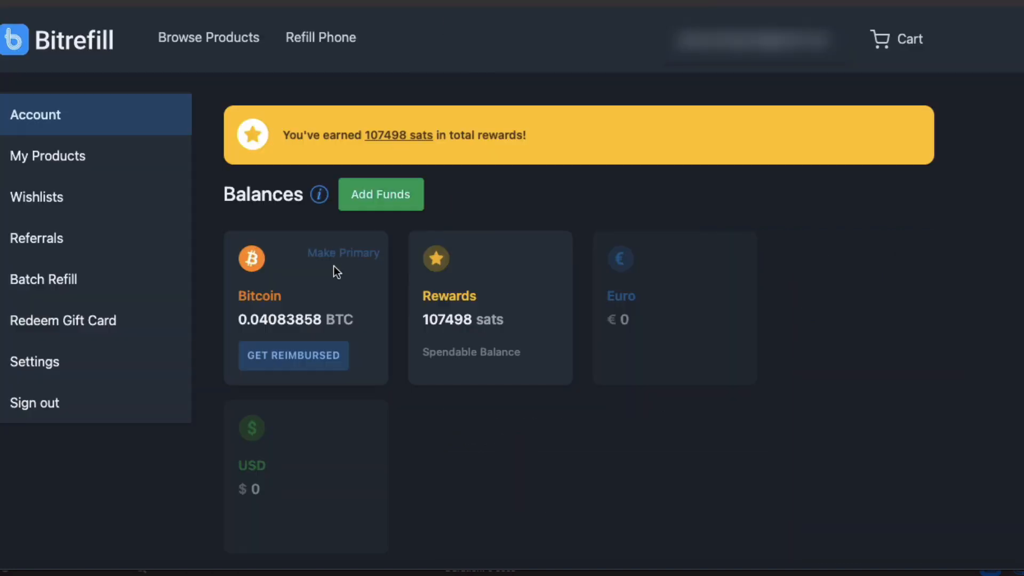
mouse_move(274, 331)
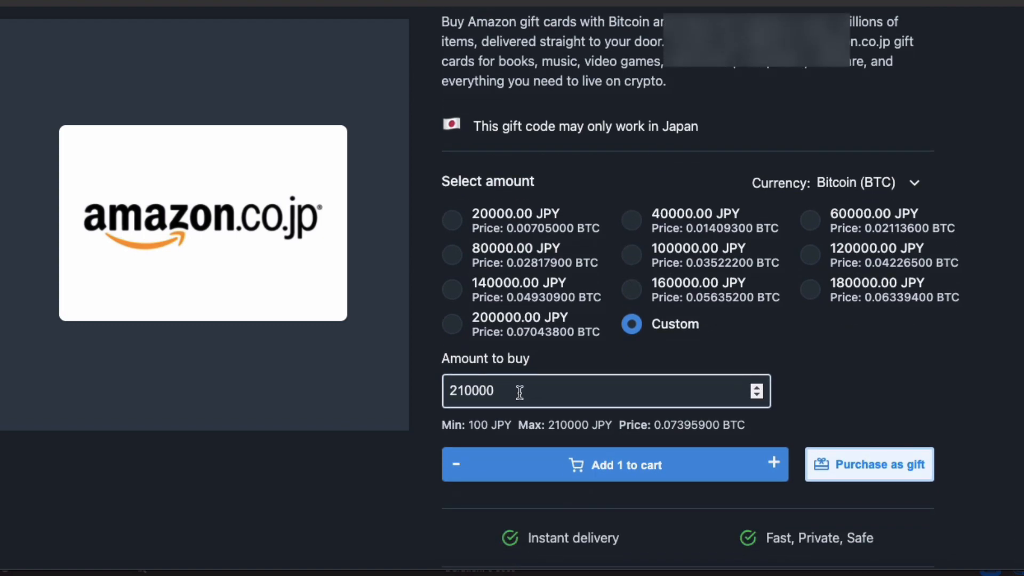
Step: Add the 115,700 JPY Amazon.co.jp card to the cart and go to checkout
click(613, 464)
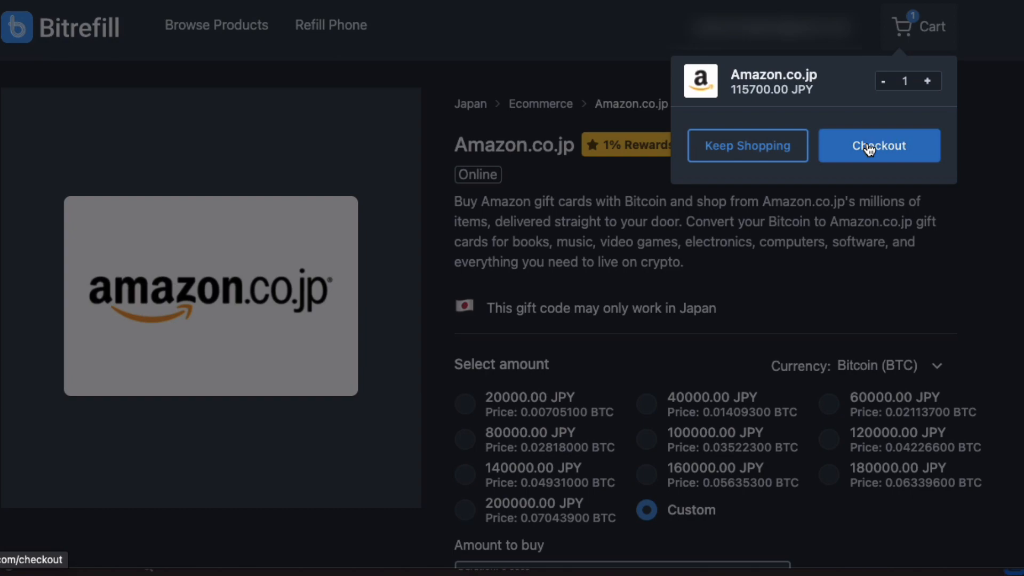
click(877, 146)
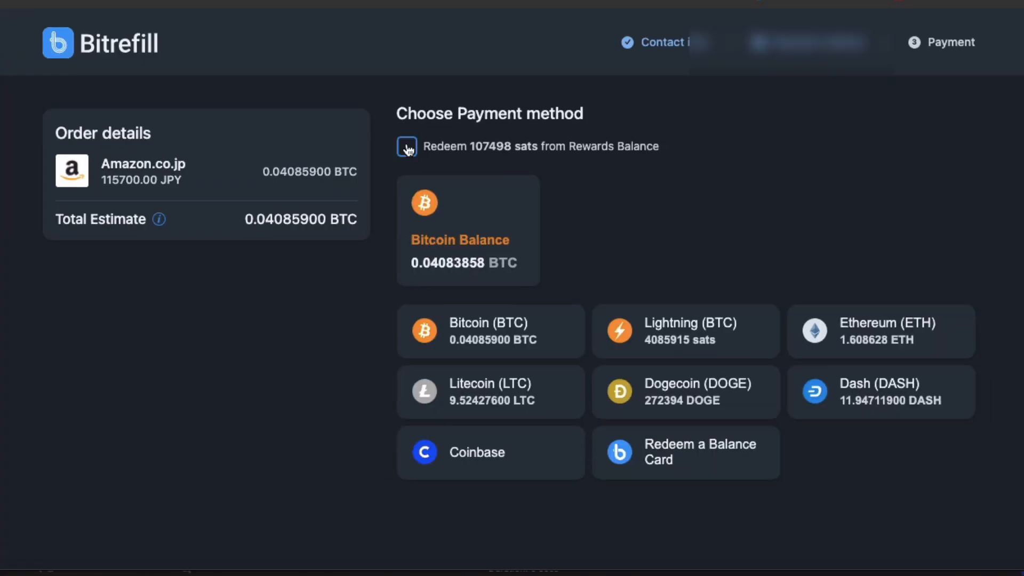
Step: Redeem the 107498 reward sats, pay from Bitcoin Balance, and give final confirmation
click(406, 146)
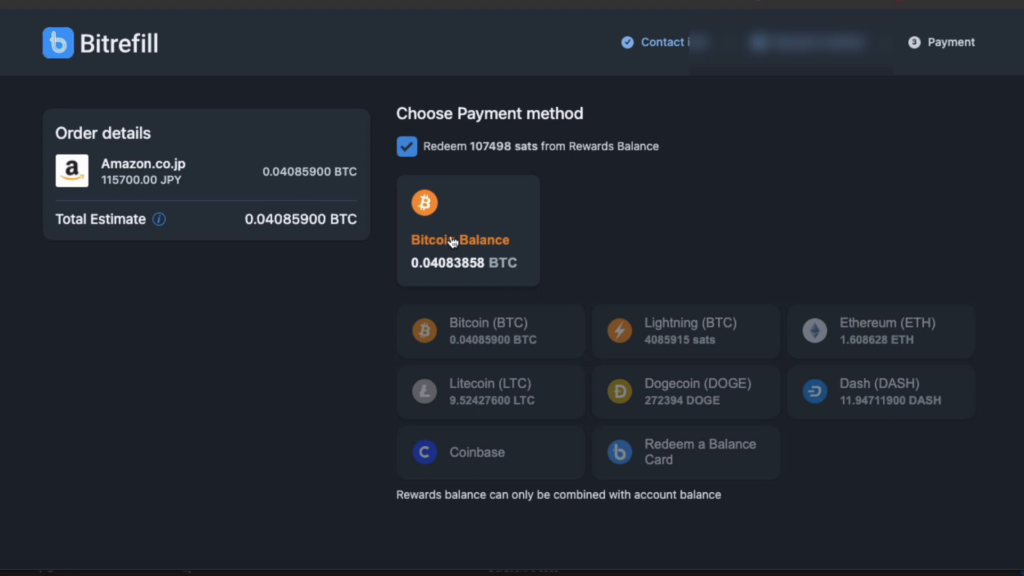
click(467, 230)
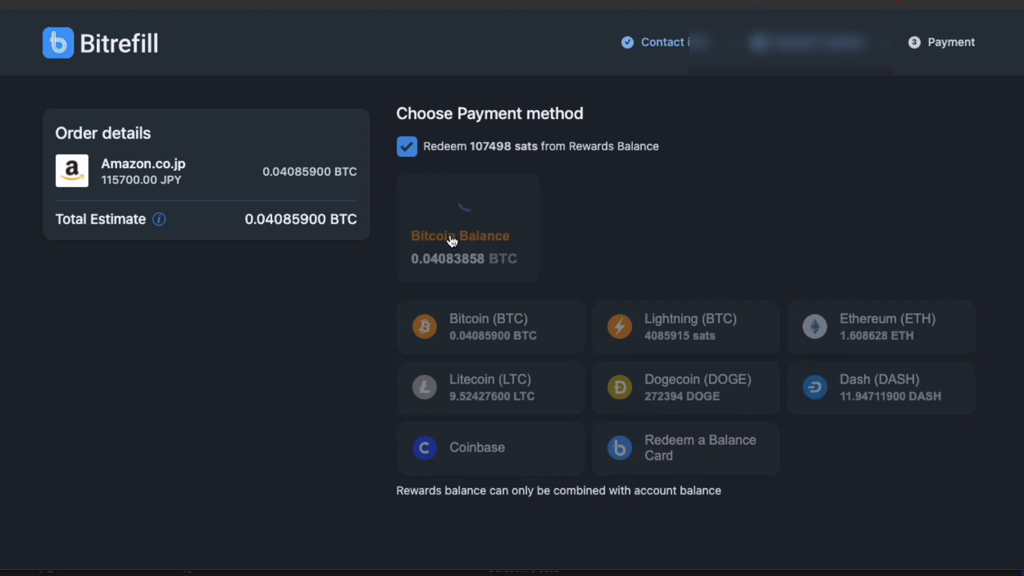
click(467, 229)
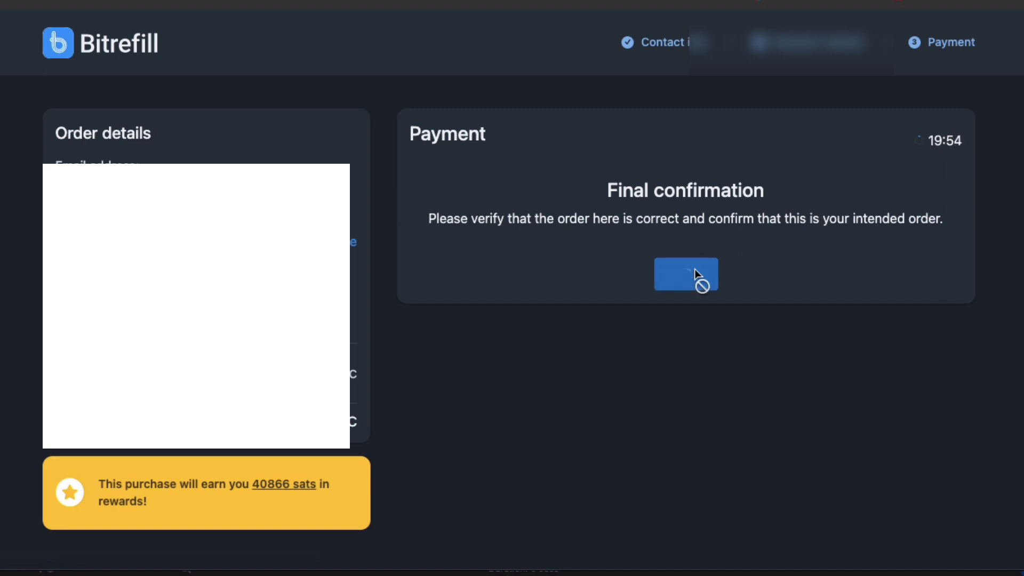
click(686, 273)
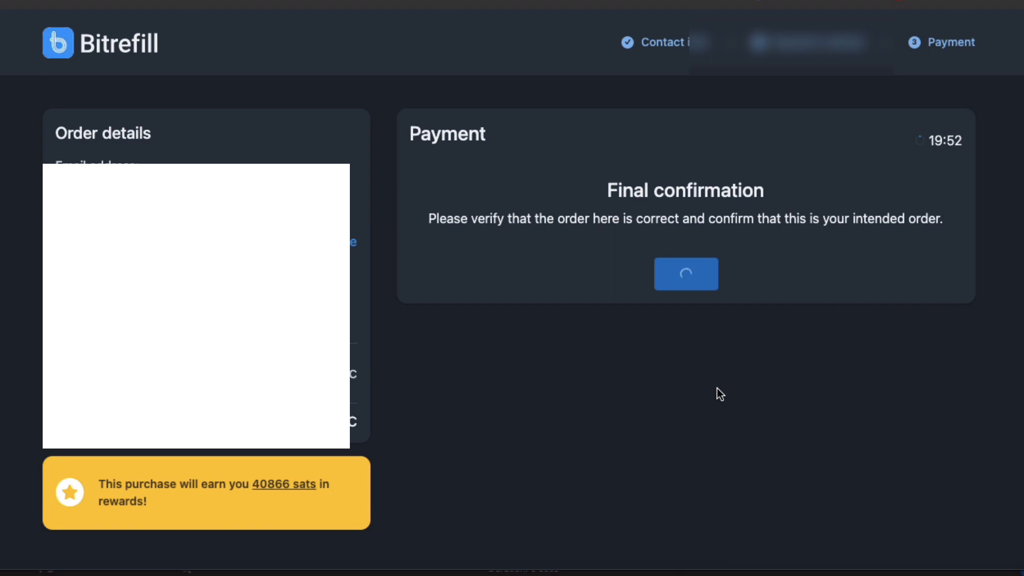